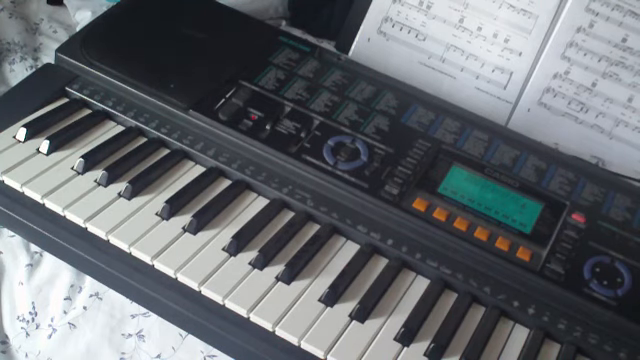
pyautogui.click(320, 300)
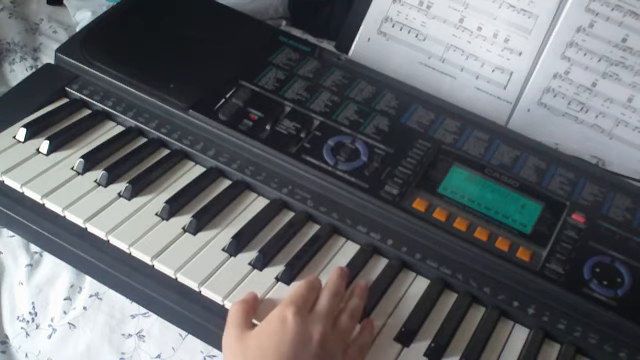